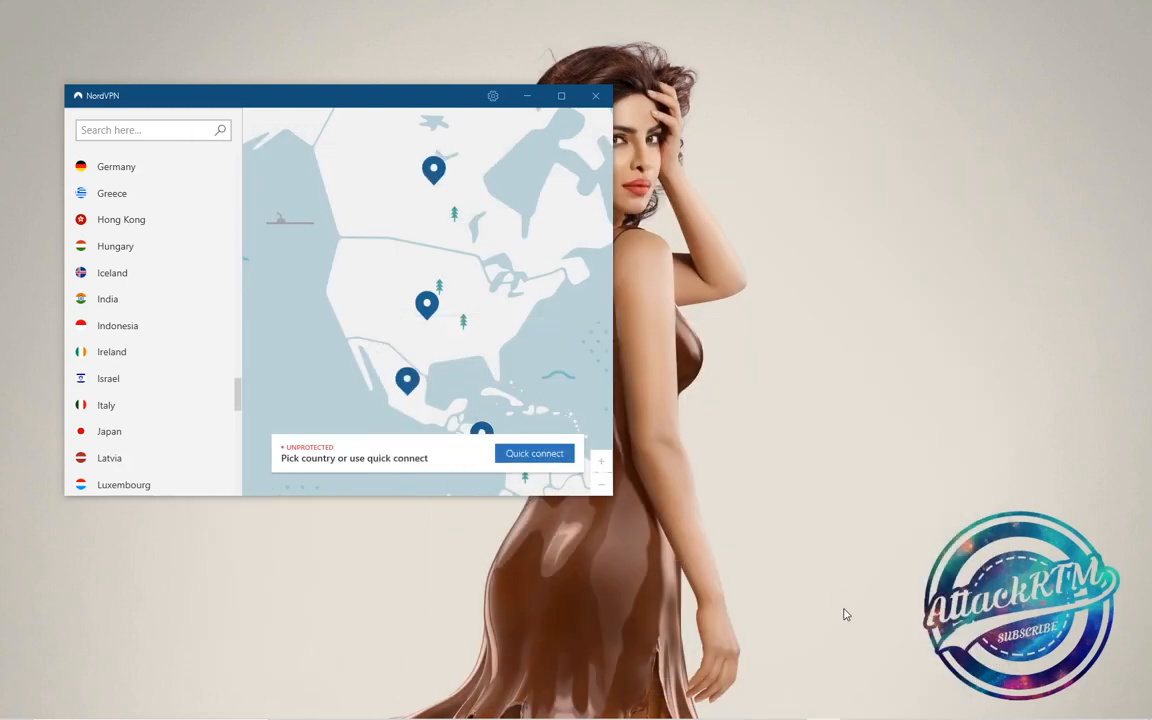
- Connect to a United States server from the country list; the attempt fails and reverts to Unprotected
{"action": "left_click", "coordinate": [789, 706]}
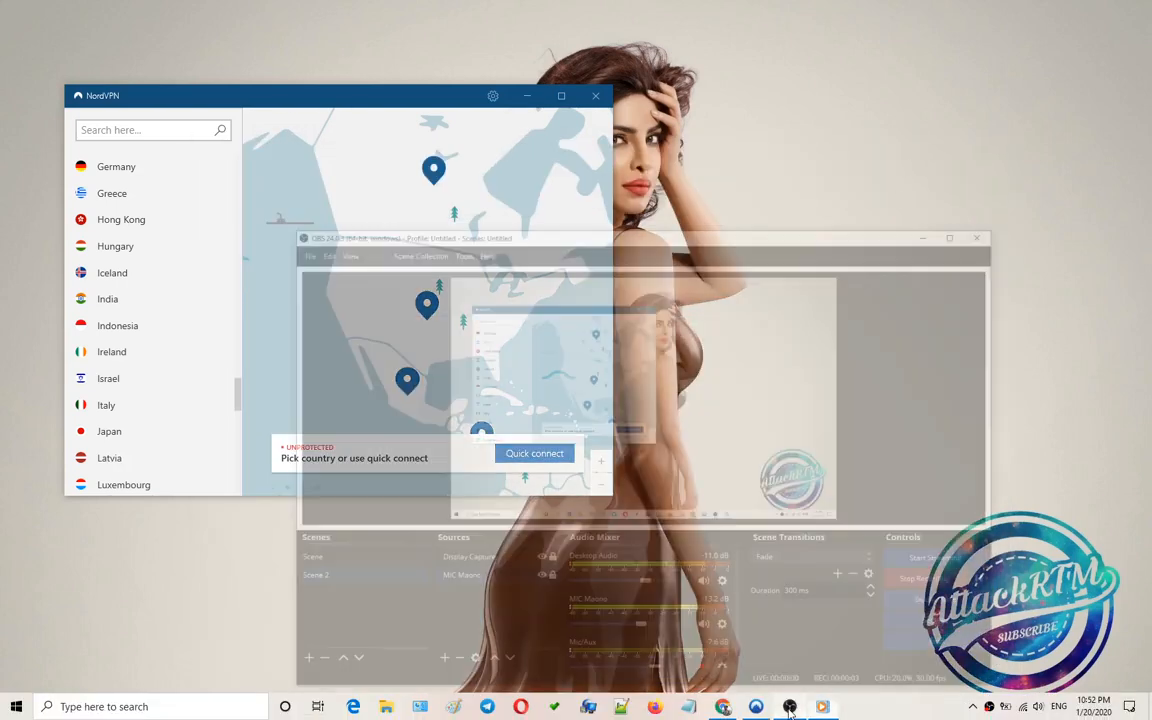
{"action": "left_click", "coordinate": [789, 706]}
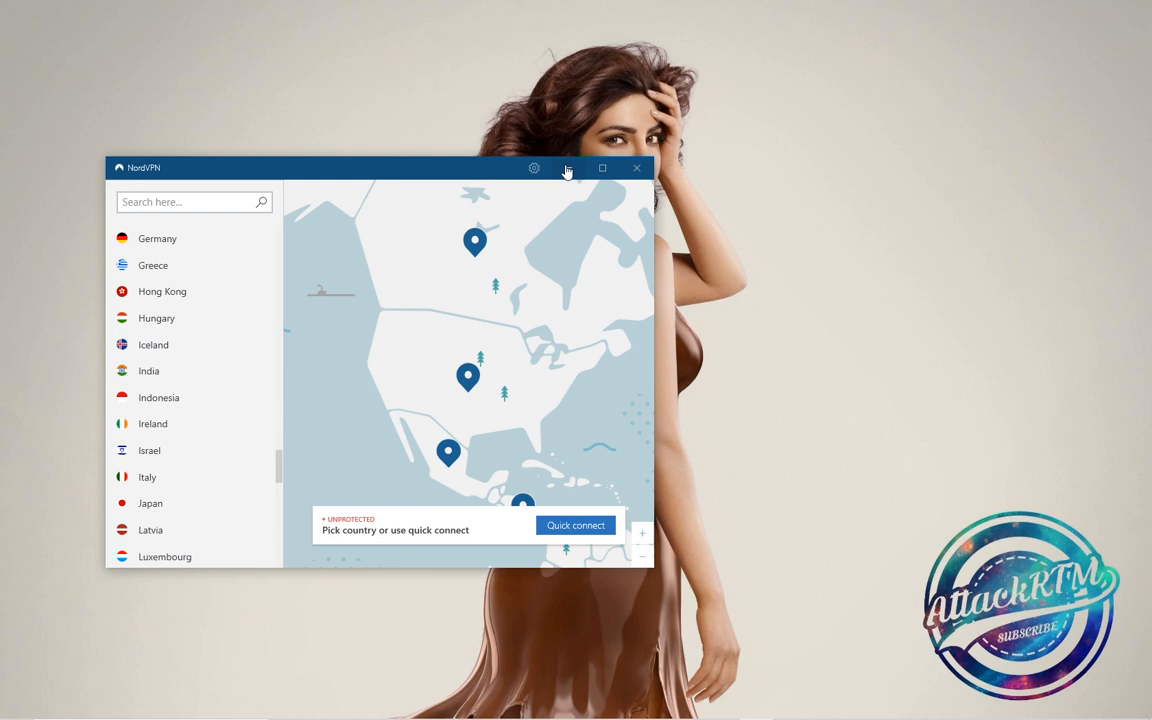
{"action": "left_click", "coordinate": [567, 168]}
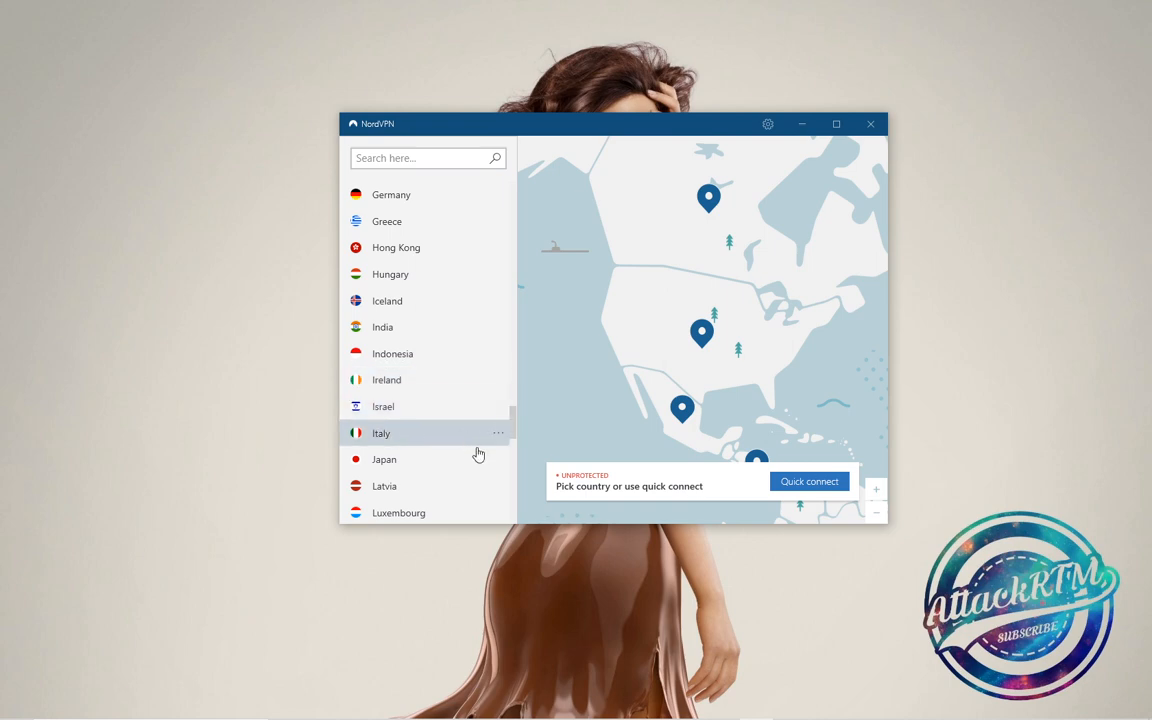
{"action": "scroll", "scroll_direction": "down", "scroll_amount": 3}
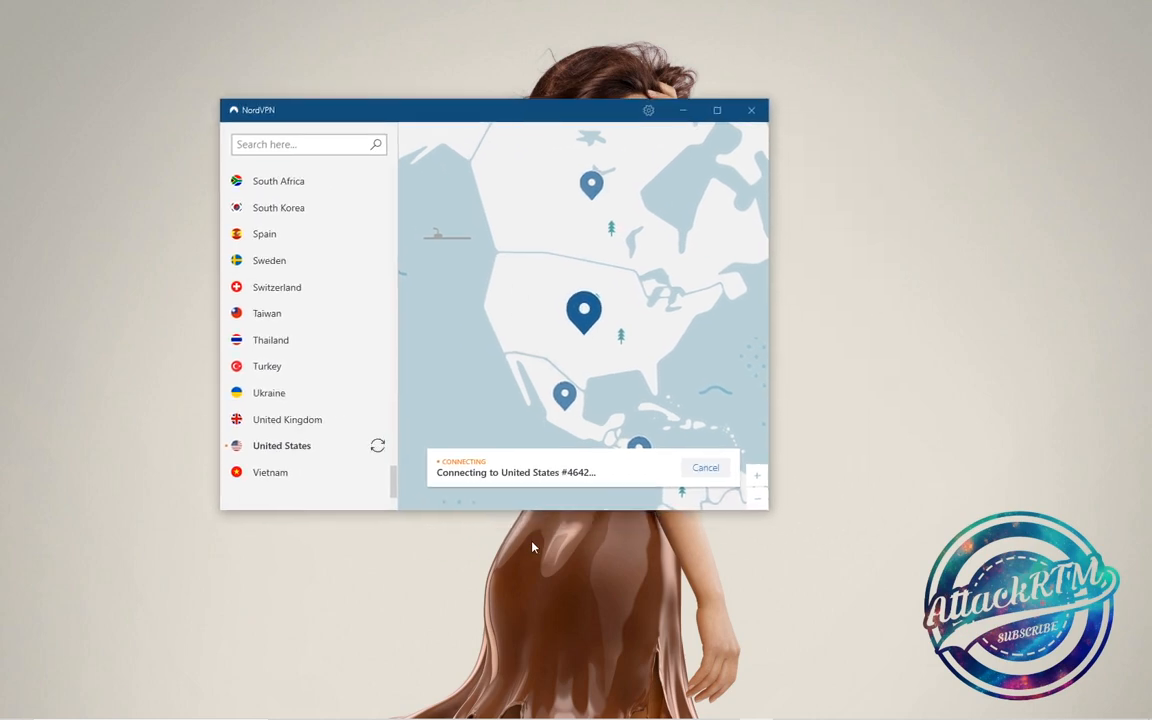
{"action": "mouse_move", "coordinate": [517, 496]}
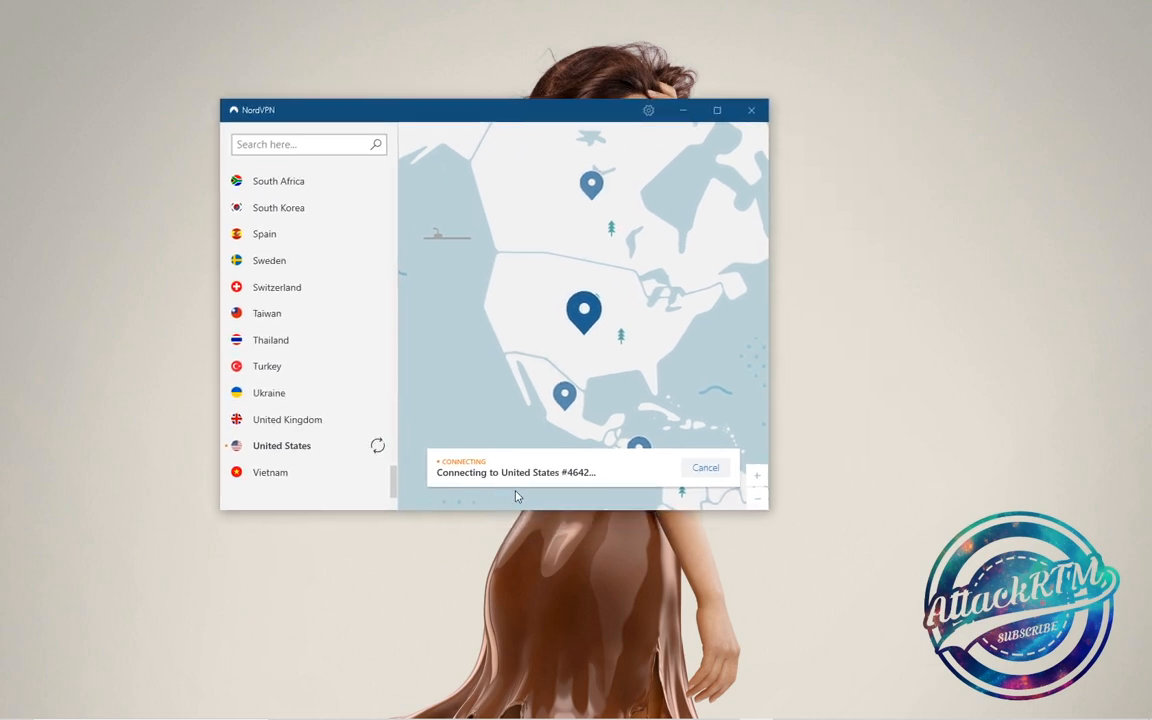
{"action": "mouse_move", "coordinate": [573, 490]}
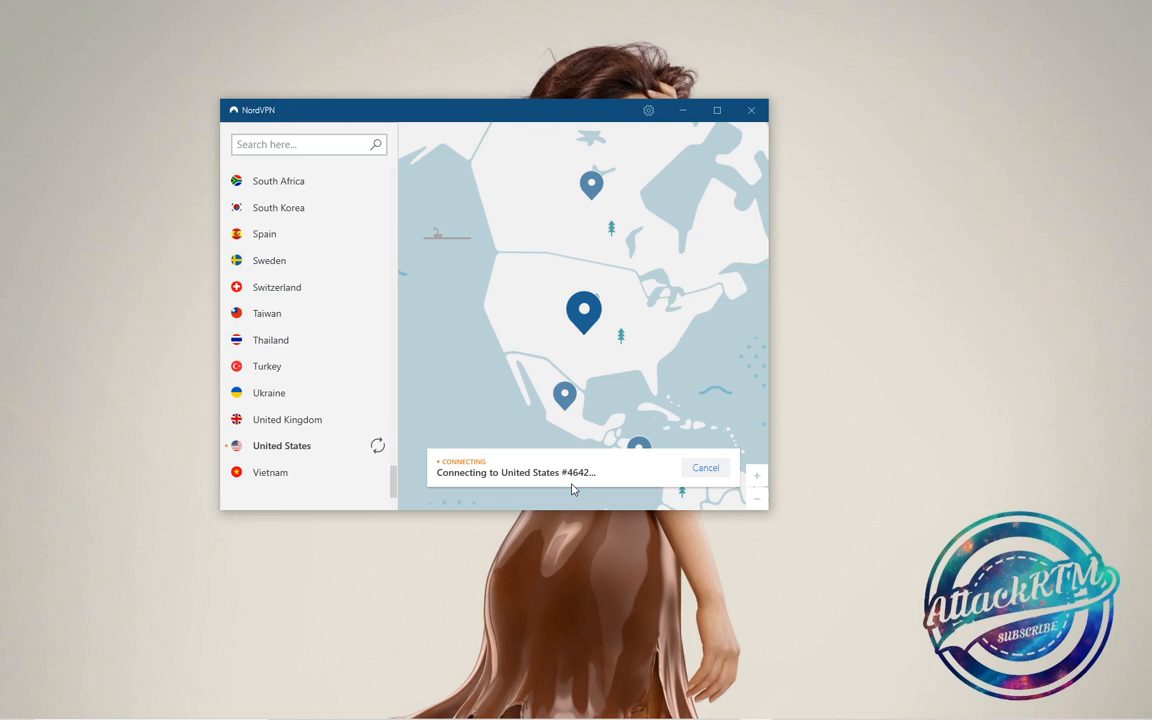
{"action": "mouse_move", "coordinate": [662, 570]}
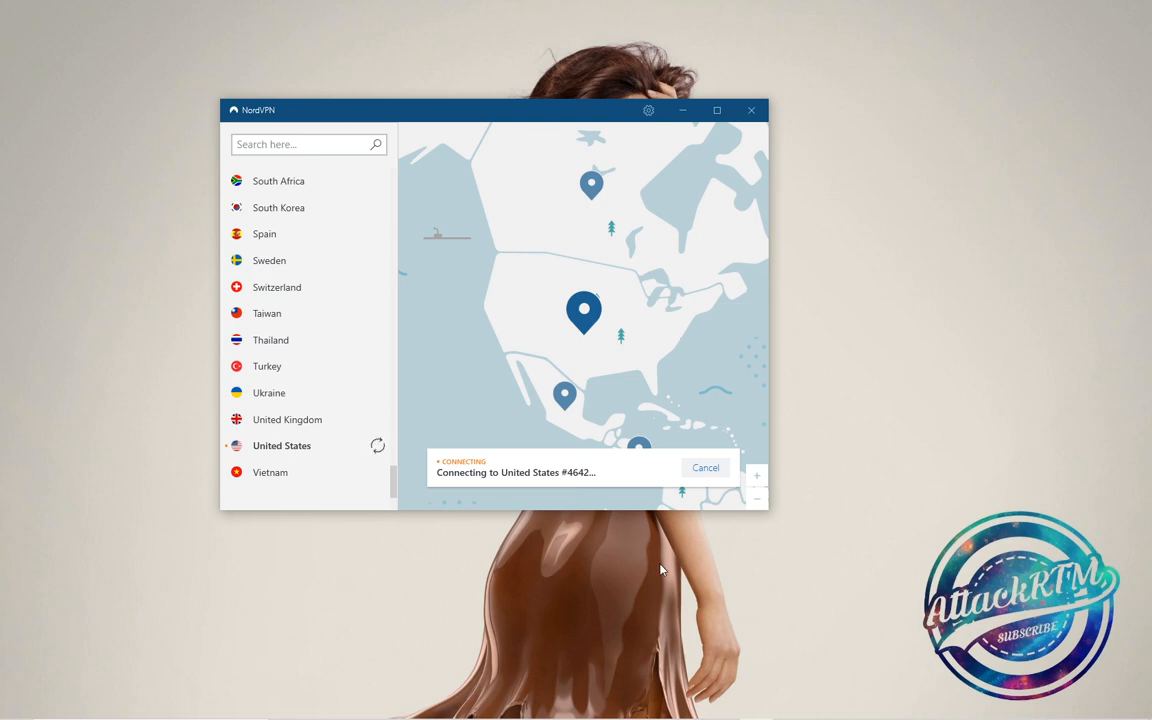
{"action": "left_click", "coordinate": [705, 467]}
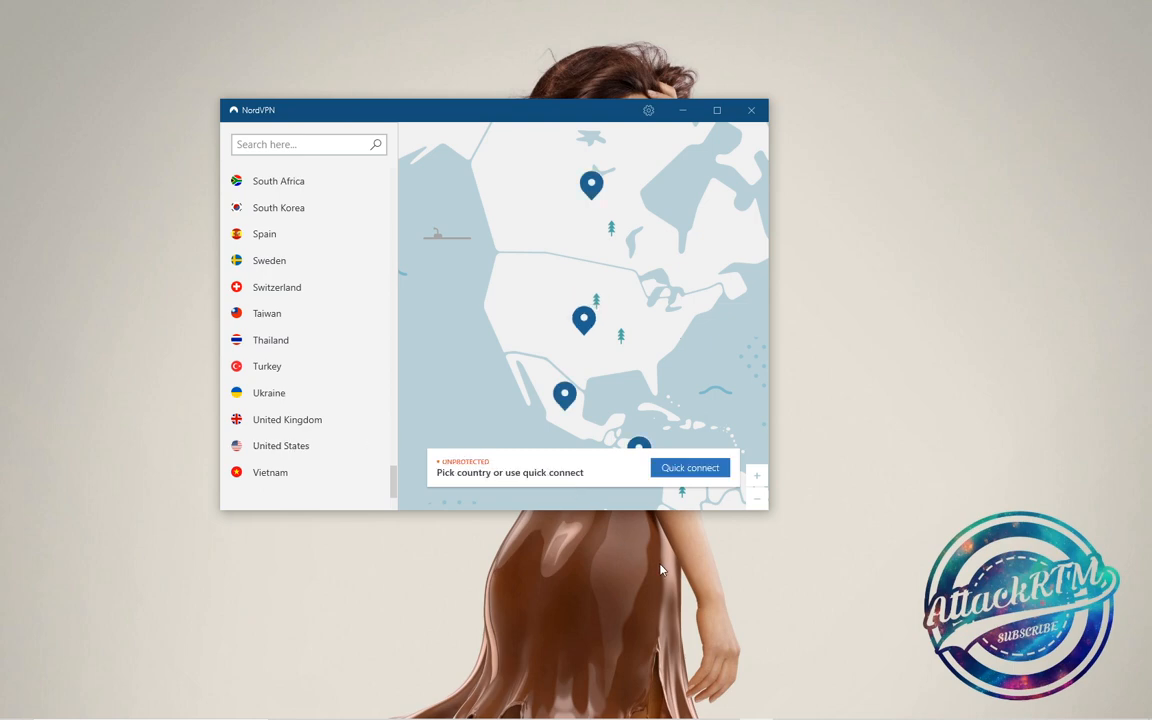
{"action": "mouse_move", "coordinate": [584, 315]}
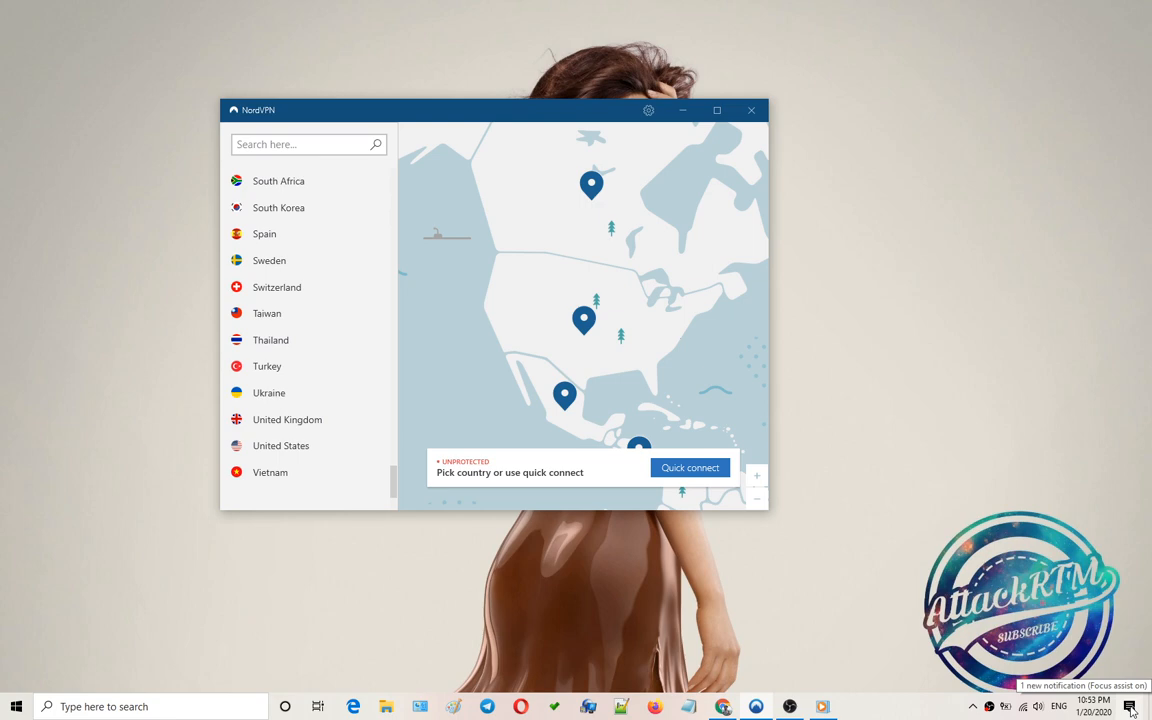
{"action": "left_click", "coordinate": [1129, 706]}
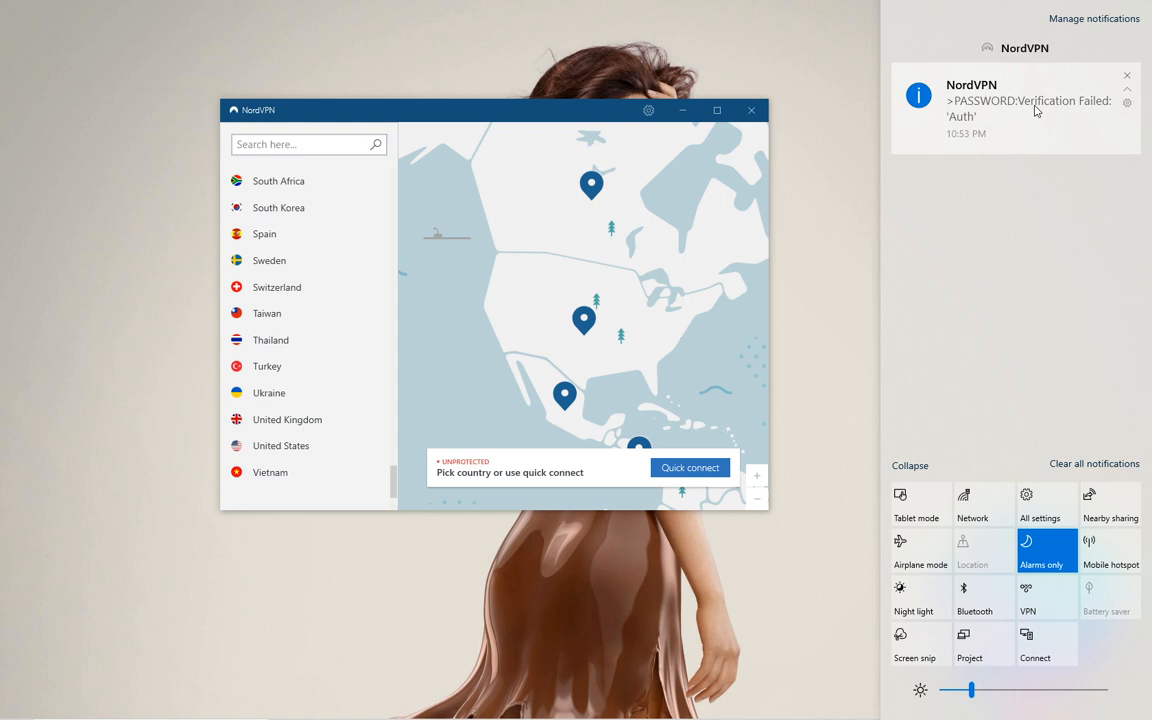
{"action": "mouse_move", "coordinate": [949, 123]}
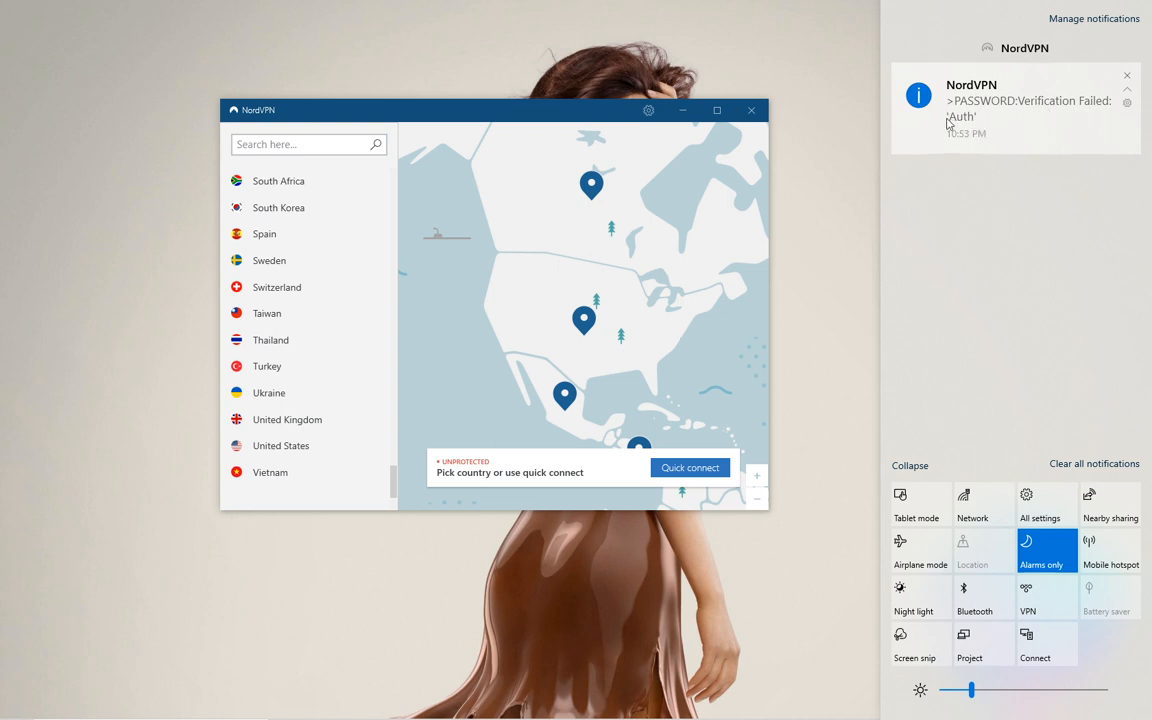
{"action": "mouse_move", "coordinate": [976, 217]}
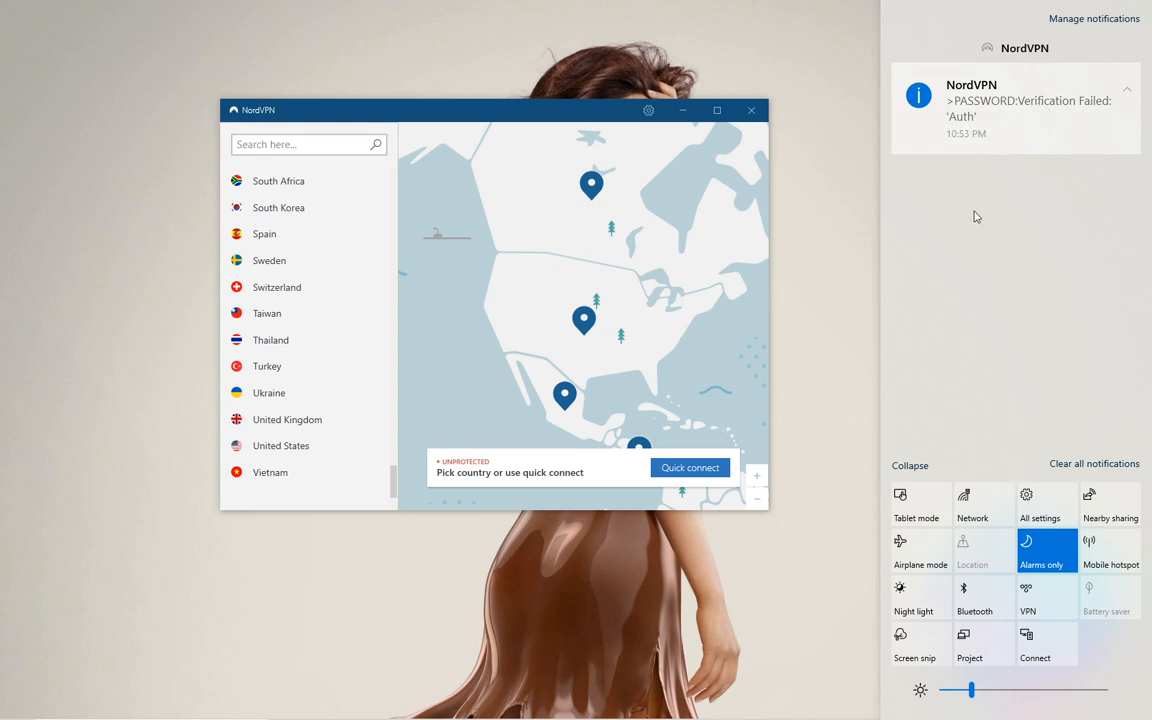
{"action": "mouse_move", "coordinate": [1067, 119]}
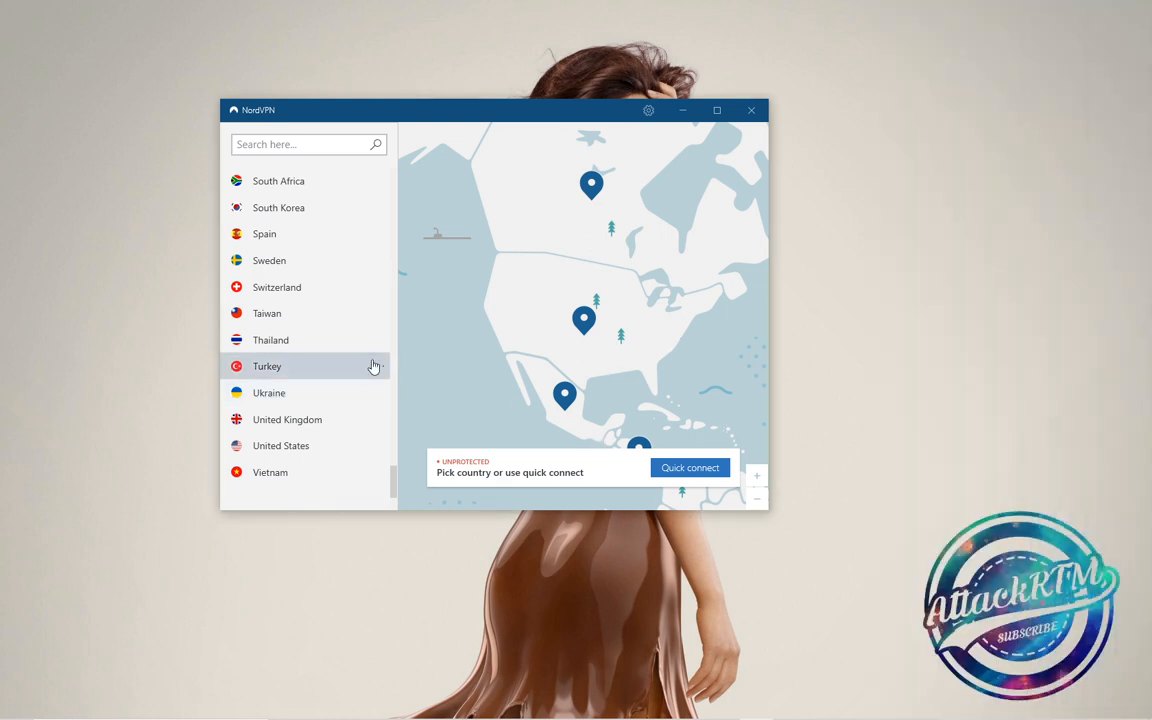
{"action": "scroll", "scroll_direction": "up", "scroll_amount": 3}
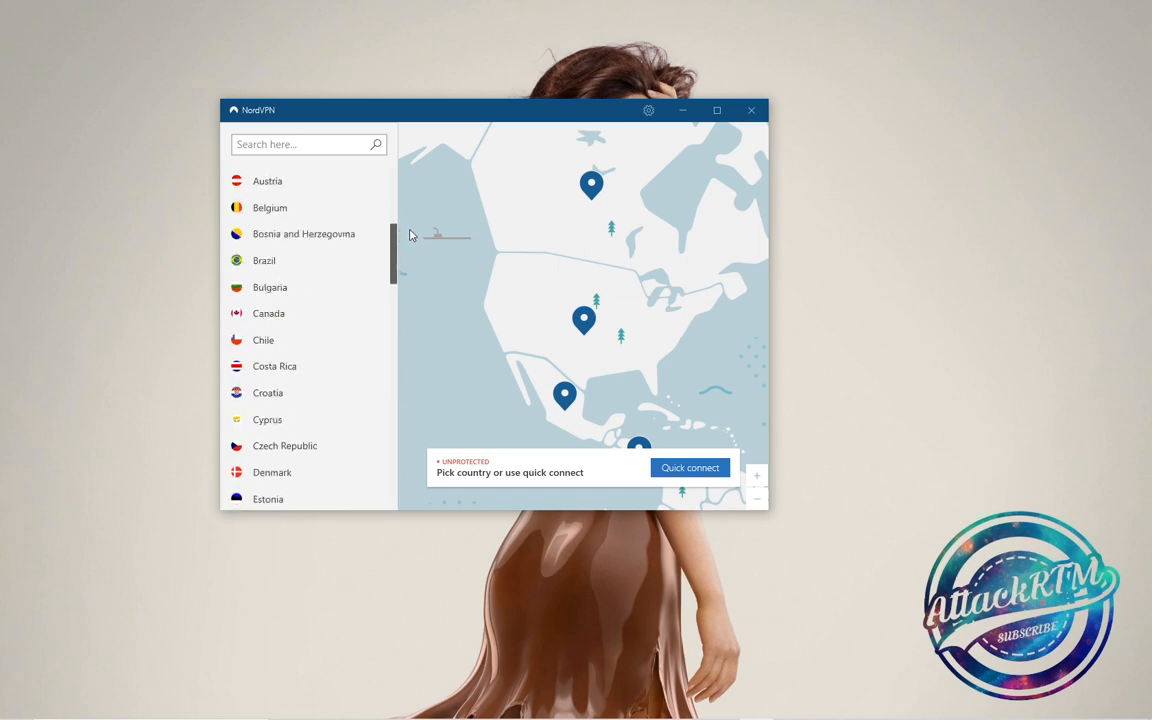
{"action": "scroll", "scroll_direction": "up", "scroll_amount": 3}
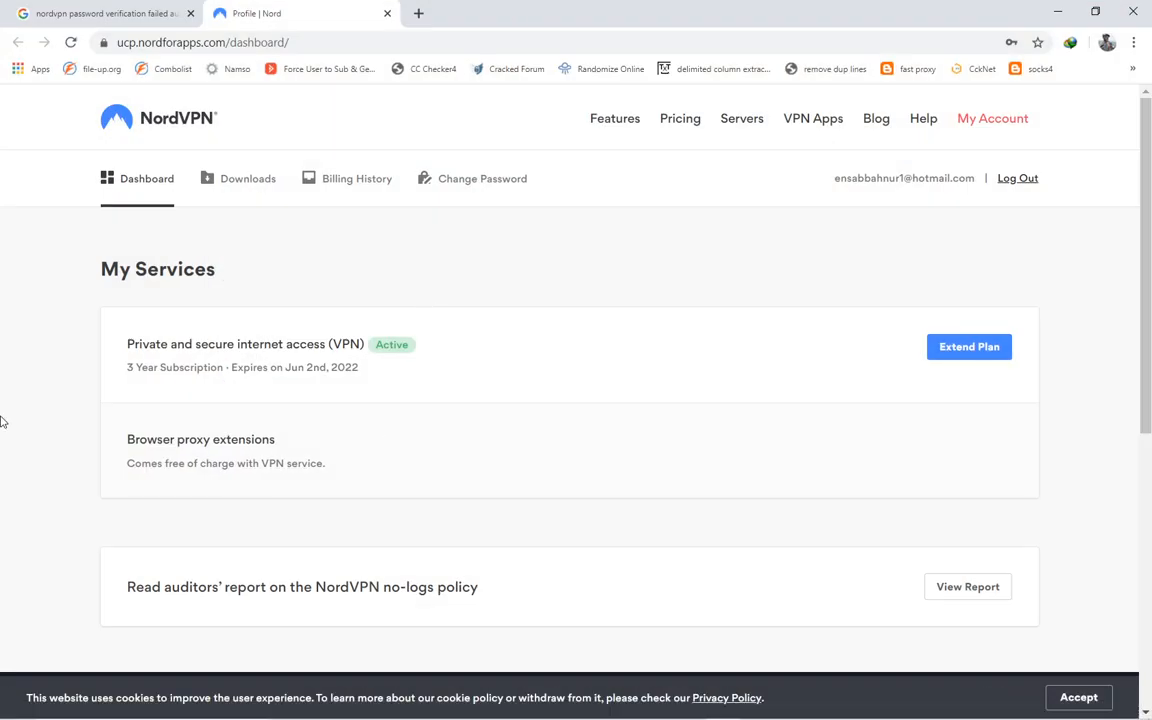
{"action": "mouse_move", "coordinate": [170, 365]}
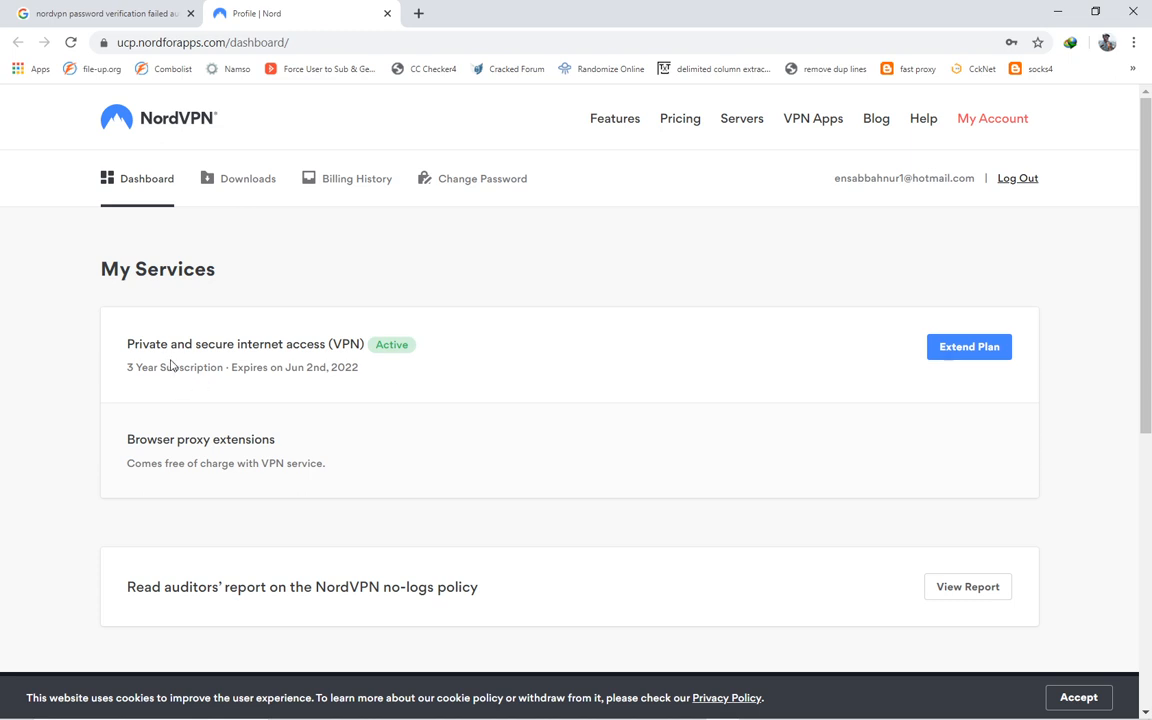
{"action": "mouse_move", "coordinate": [210, 383]}
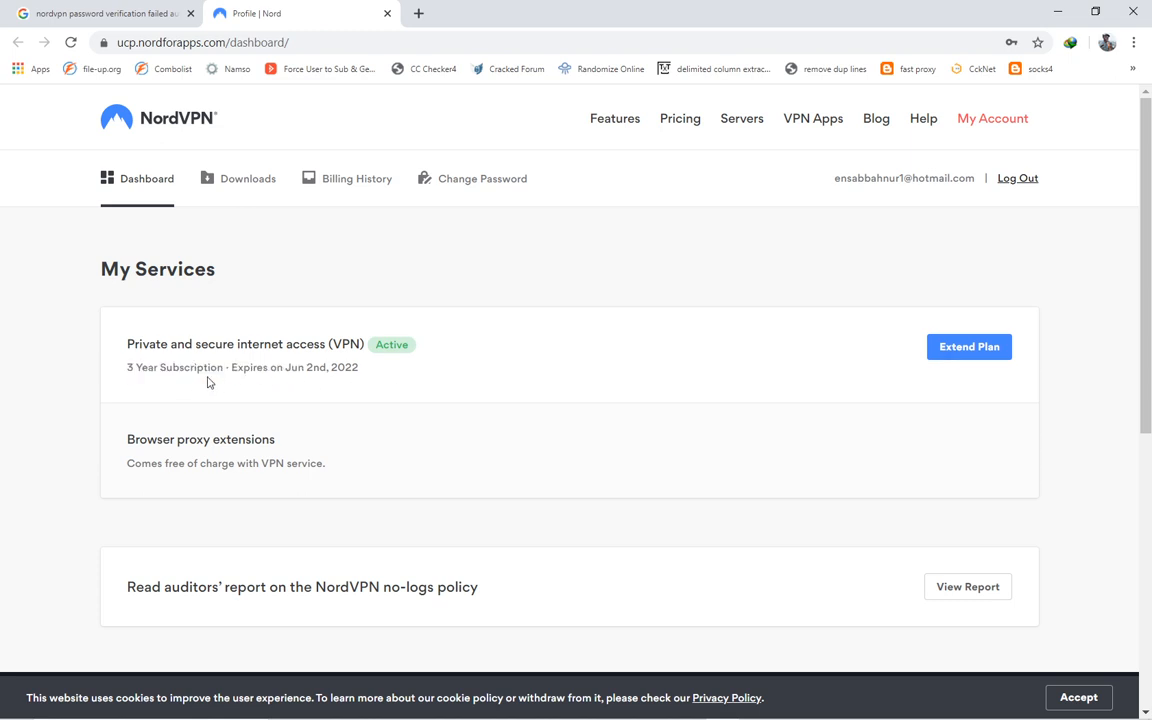
{"action": "mouse_move", "coordinate": [645, 407]}
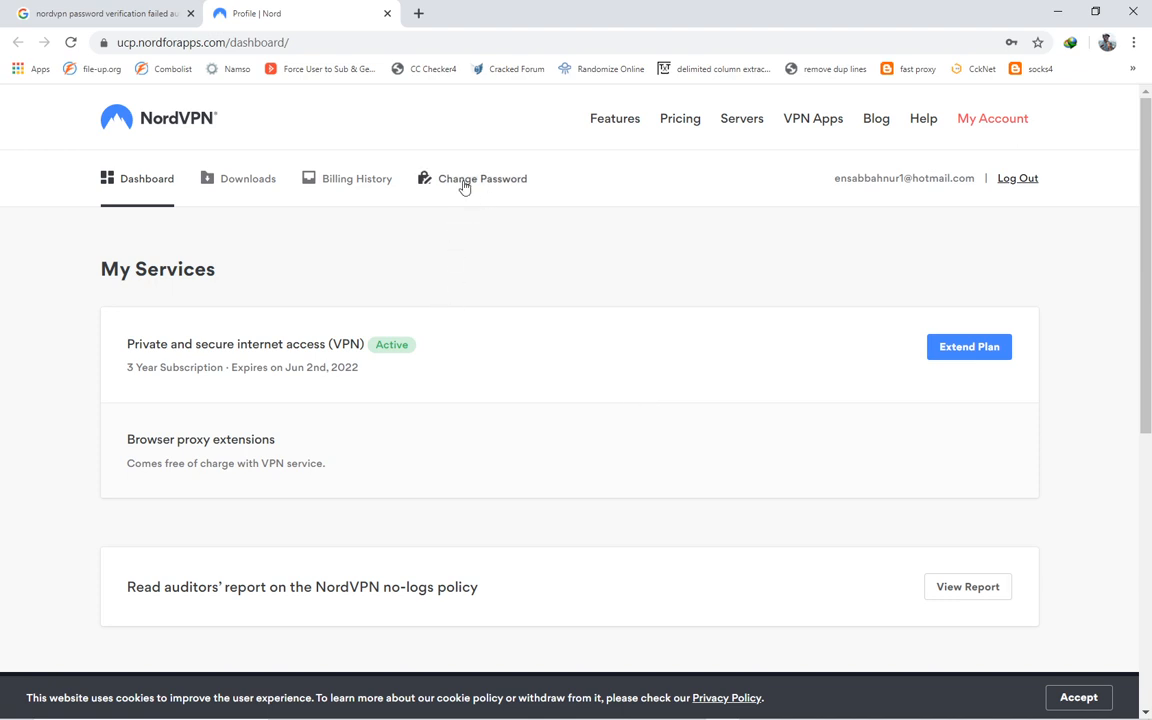
- Open the Change Password tab on the account dashboard
{"action": "left_click", "coordinate": [482, 178]}
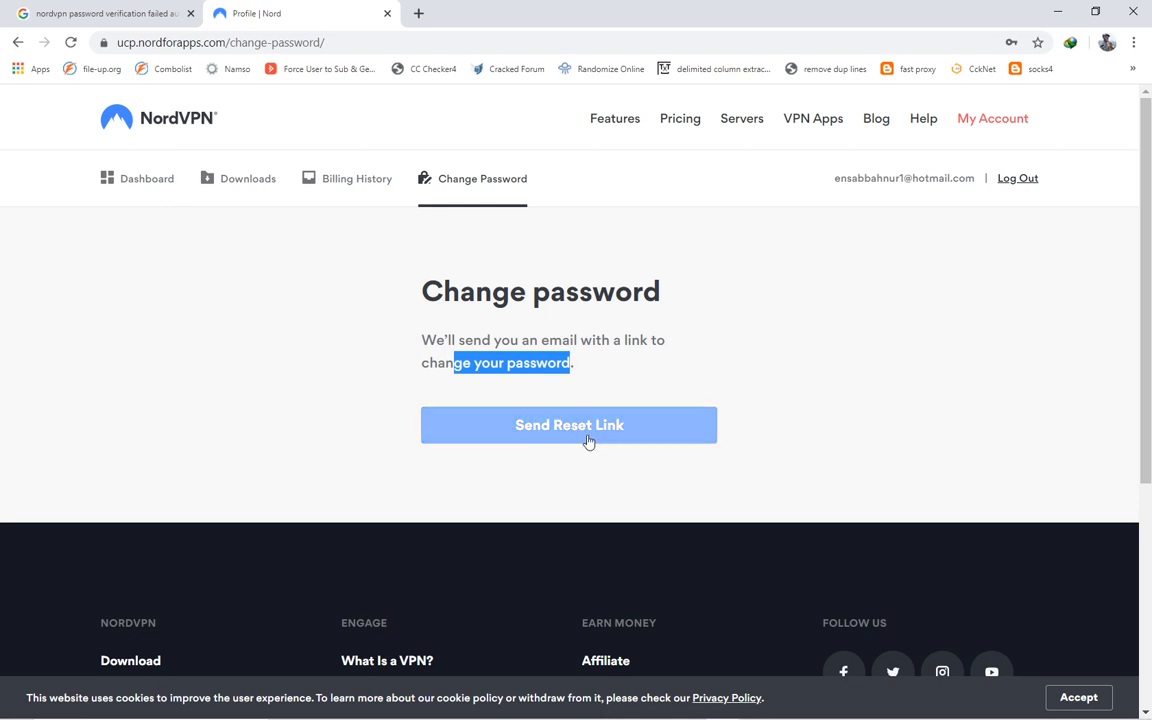
- Send a password reset link and select the recipient email address
{"action": "left_click", "coordinate": [568, 424]}
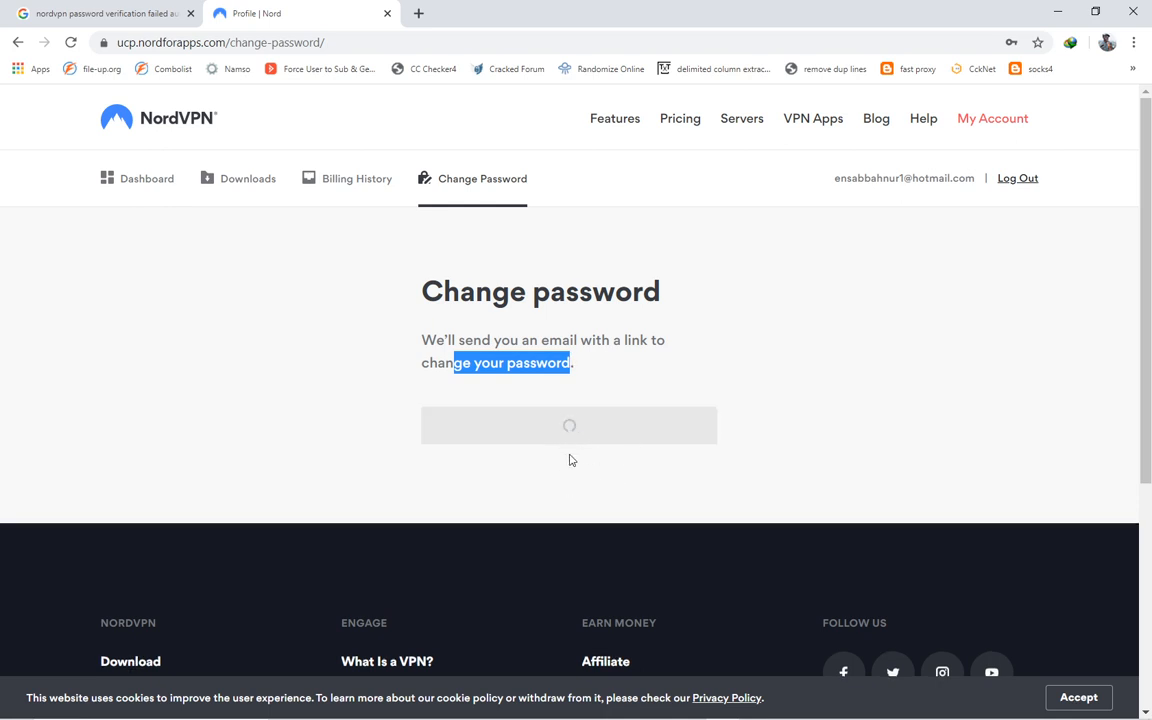
{"action": "left_click", "coordinate": [569, 425]}
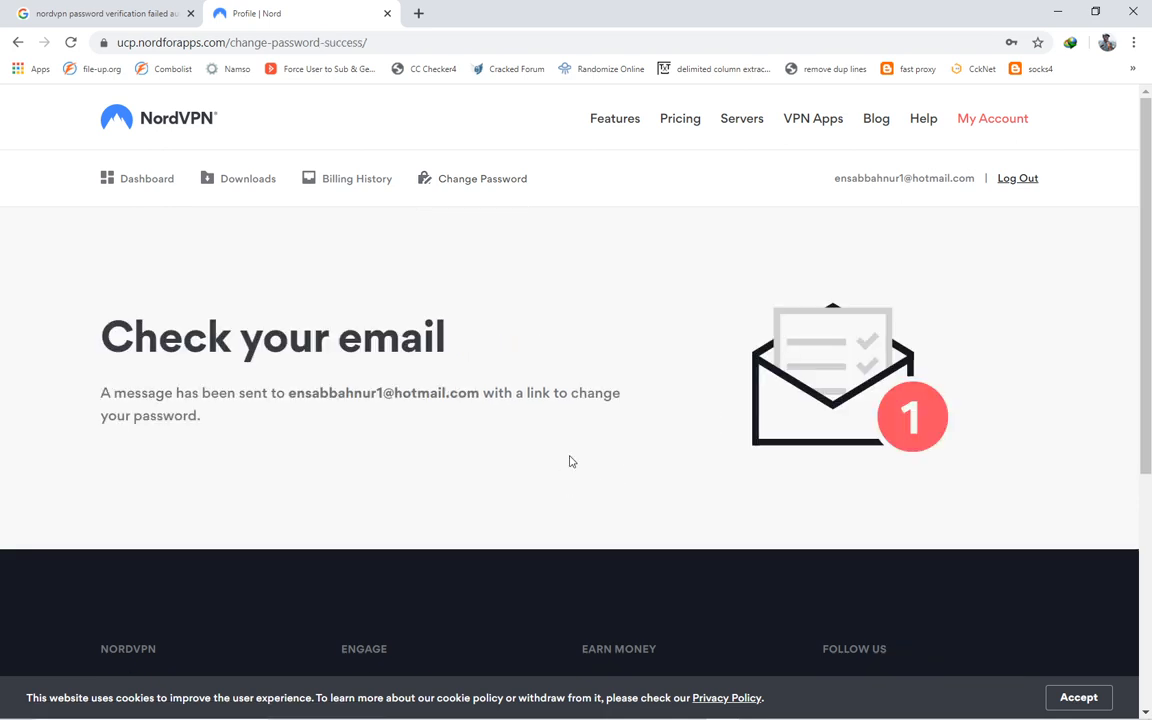
{"action": "double_click", "coordinate": [367, 392]}
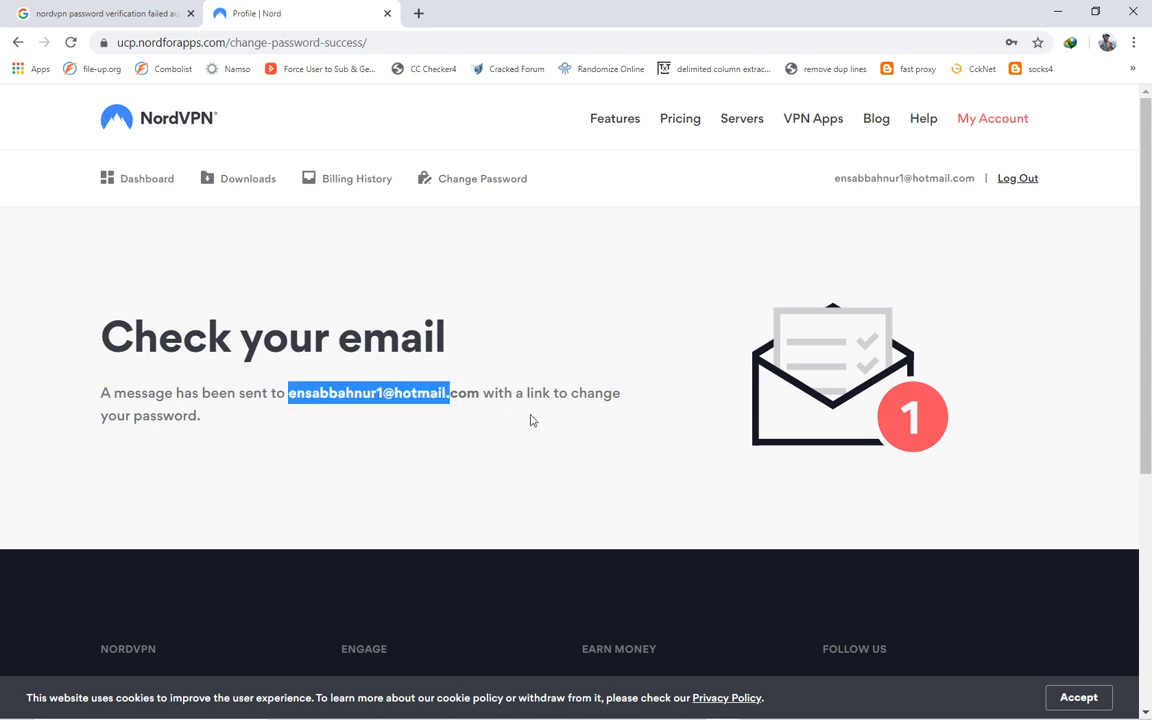
{"action": "mouse_move", "coordinate": [395, 430]}
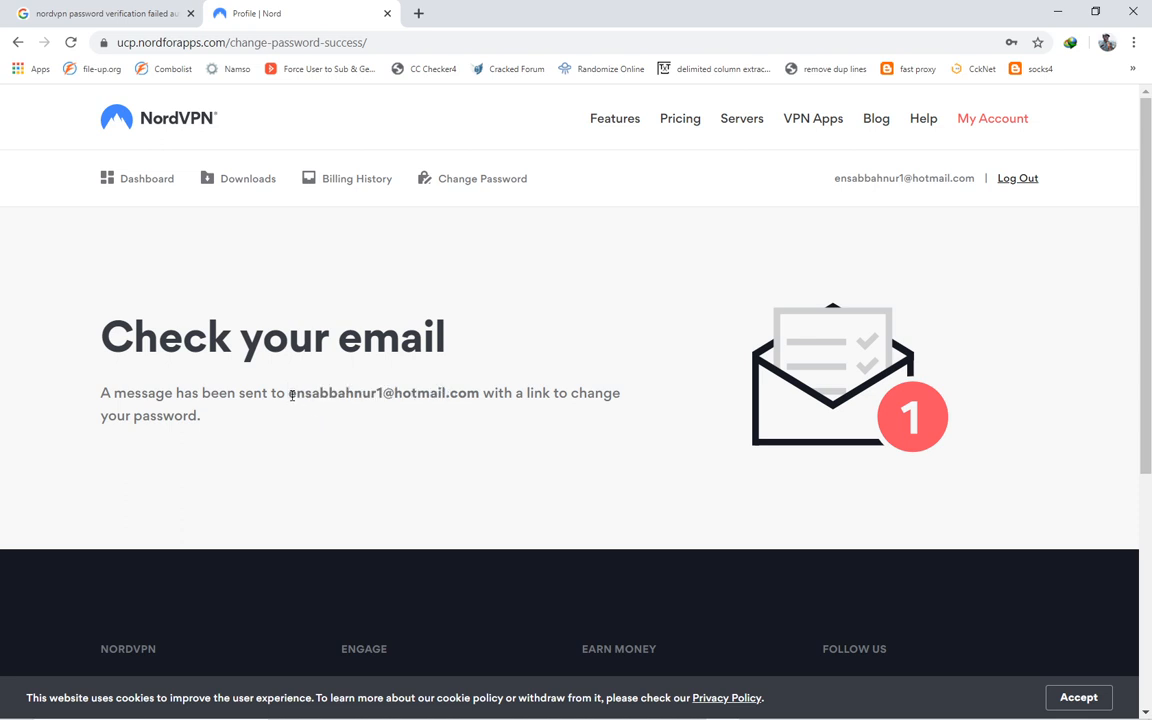
{"action": "double_click", "coordinate": [383, 392]}
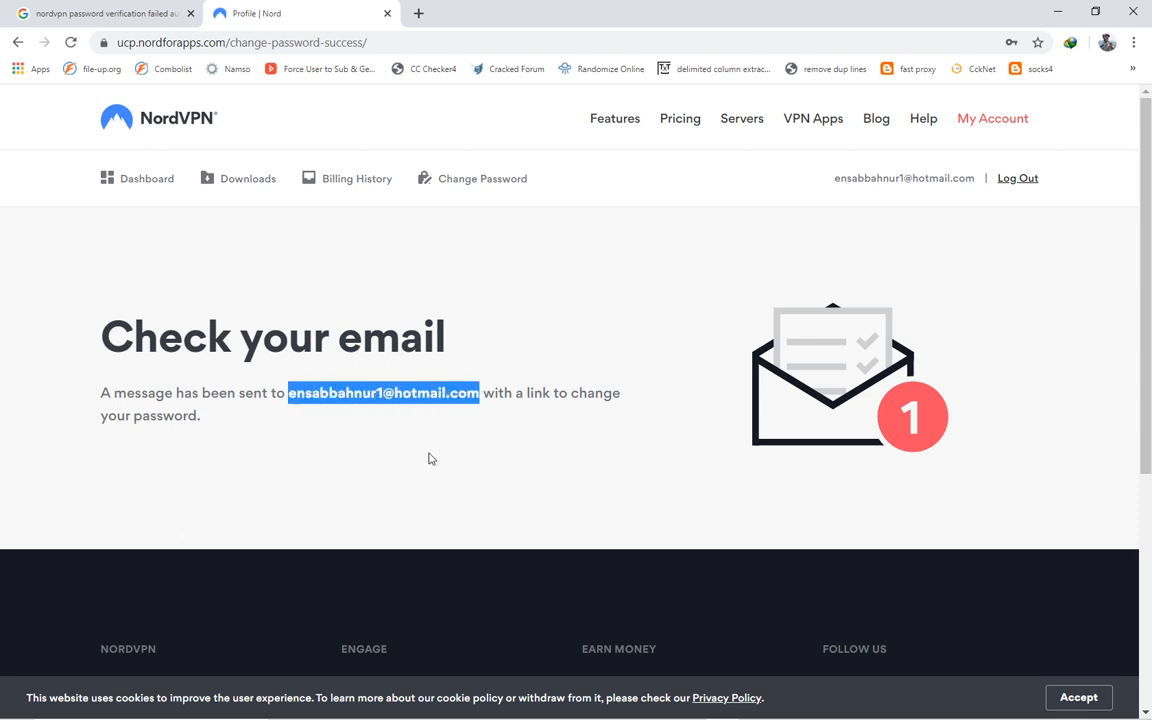
{"action": "mouse_move", "coordinate": [391, 452]}
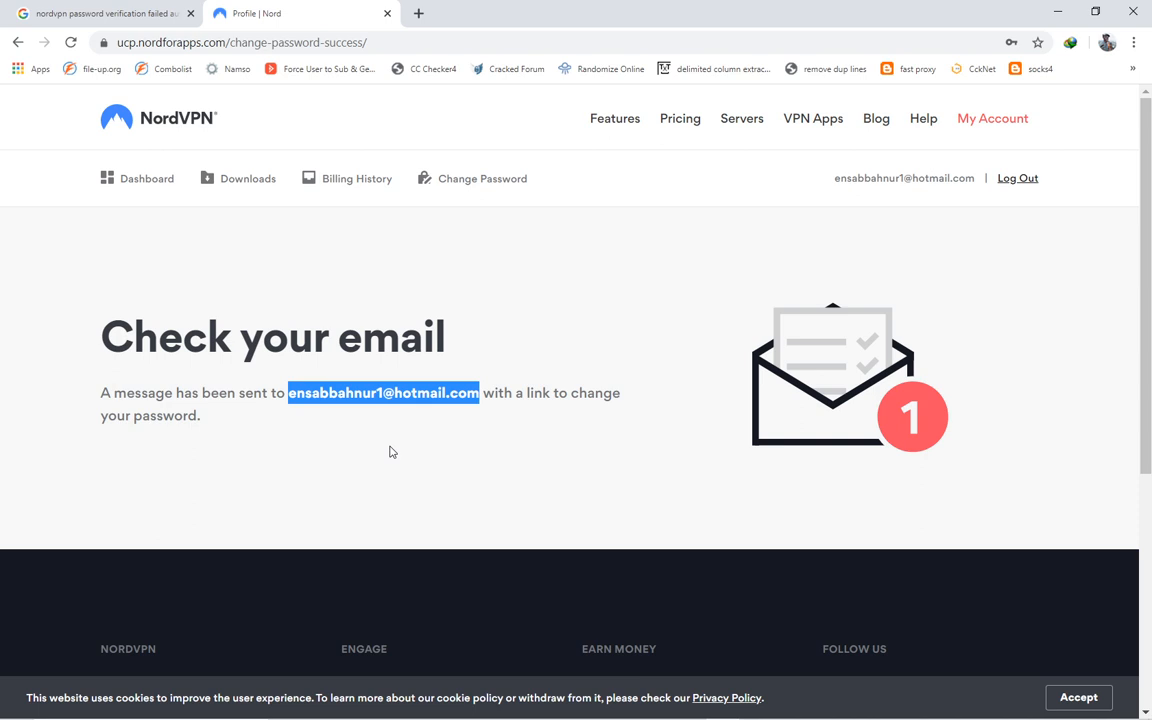
{"action": "mouse_move", "coordinate": [429, 428]}
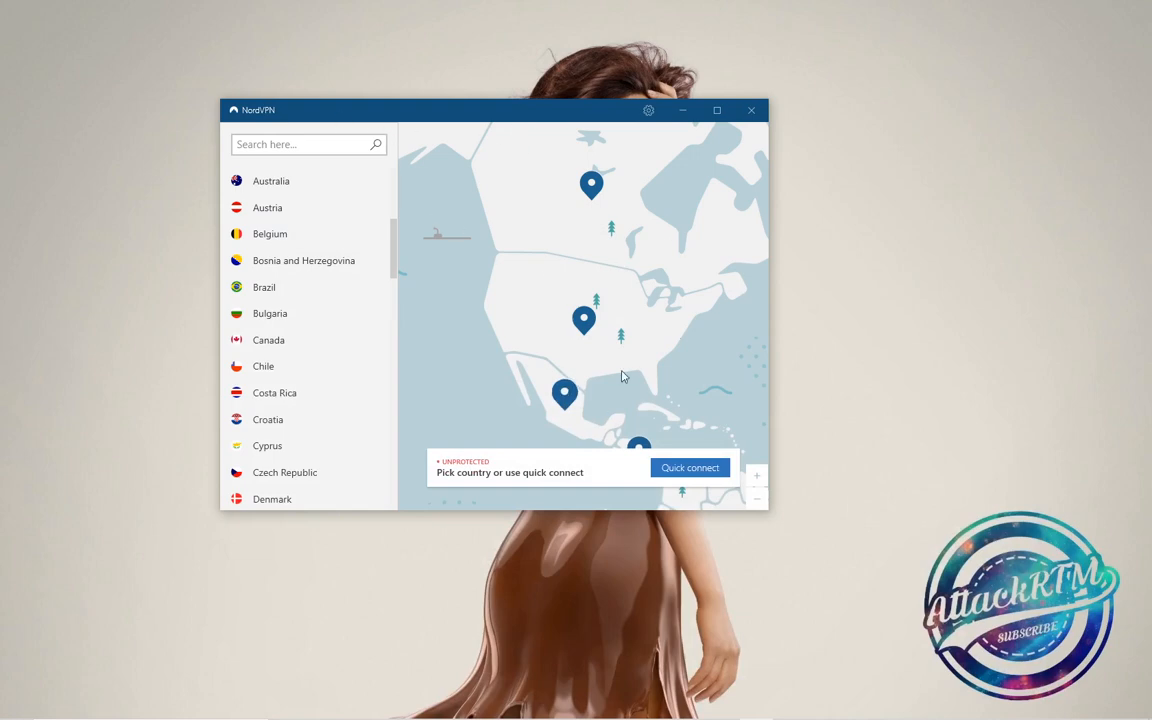
- Log out of the NordVPN app from its Settings
{"action": "left_click", "coordinate": [648, 110]}
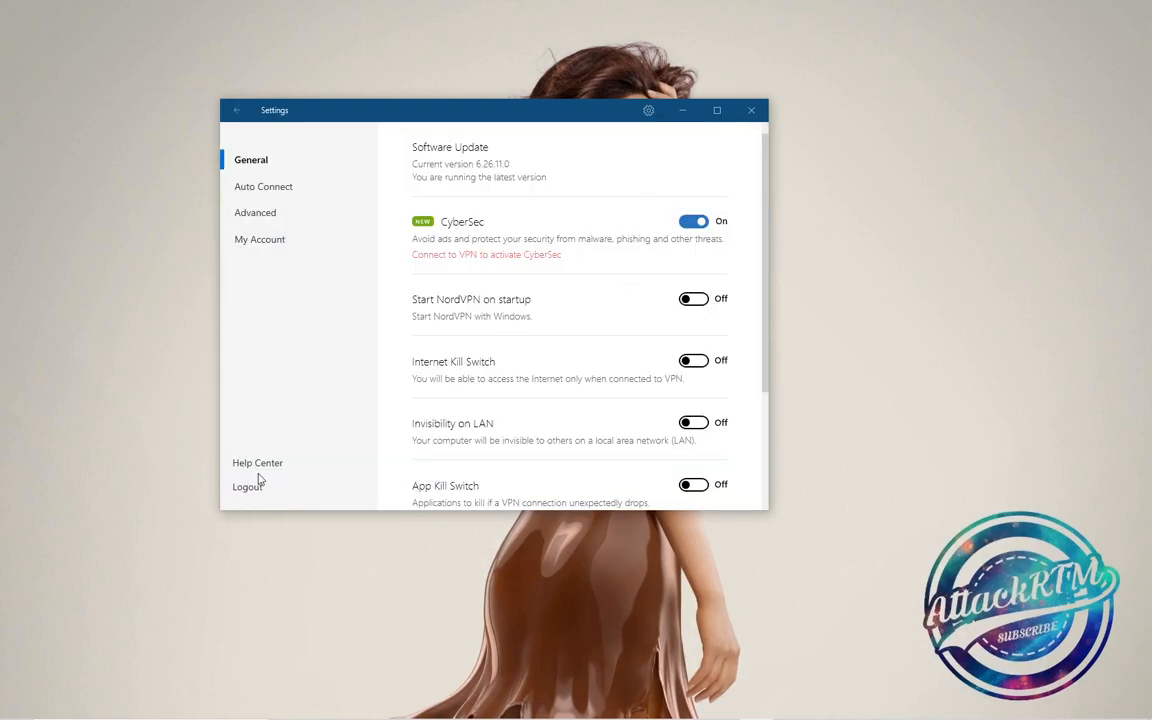
{"action": "left_click", "coordinate": [247, 486]}
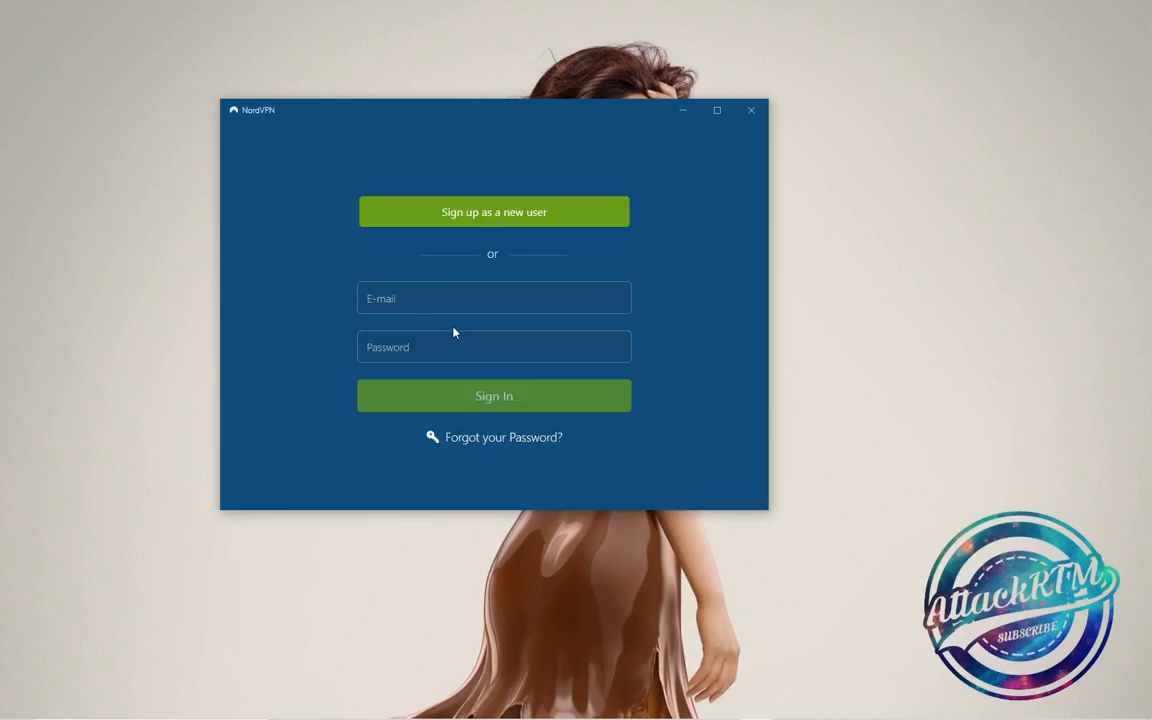
- Focus the login Password field, minimize the NordVPN window, and bring OBS into view
{"action": "left_click", "coordinate": [493, 298]}
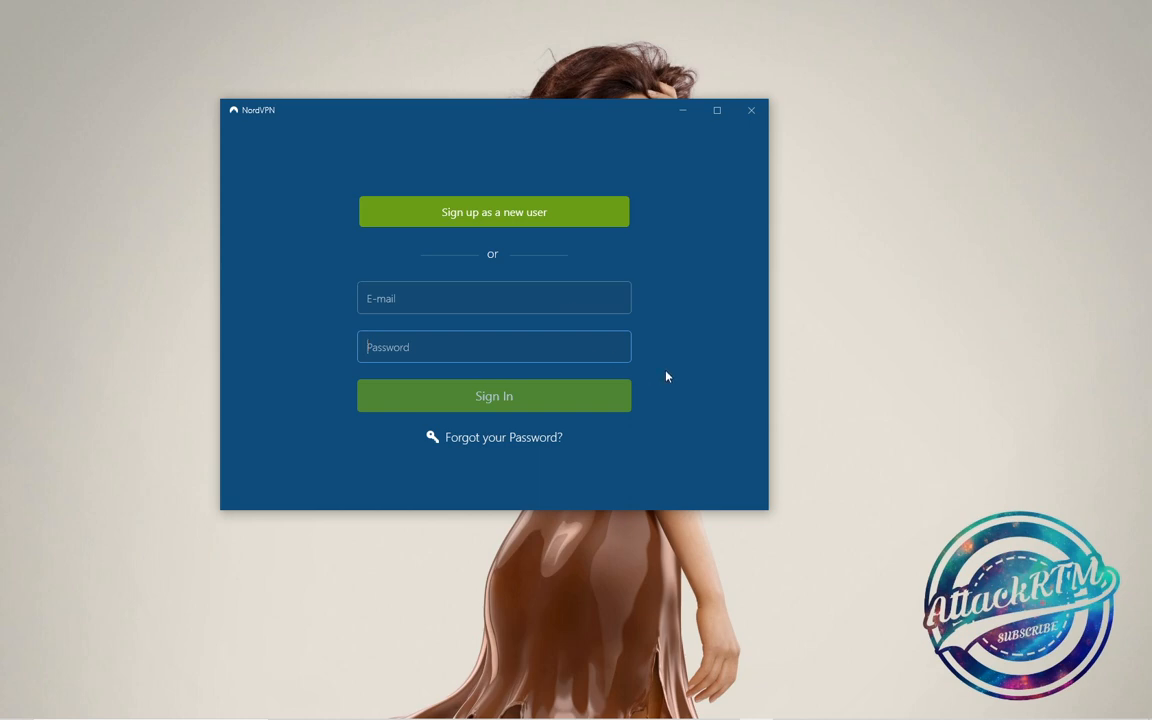
{"action": "mouse_move", "coordinate": [681, 113]}
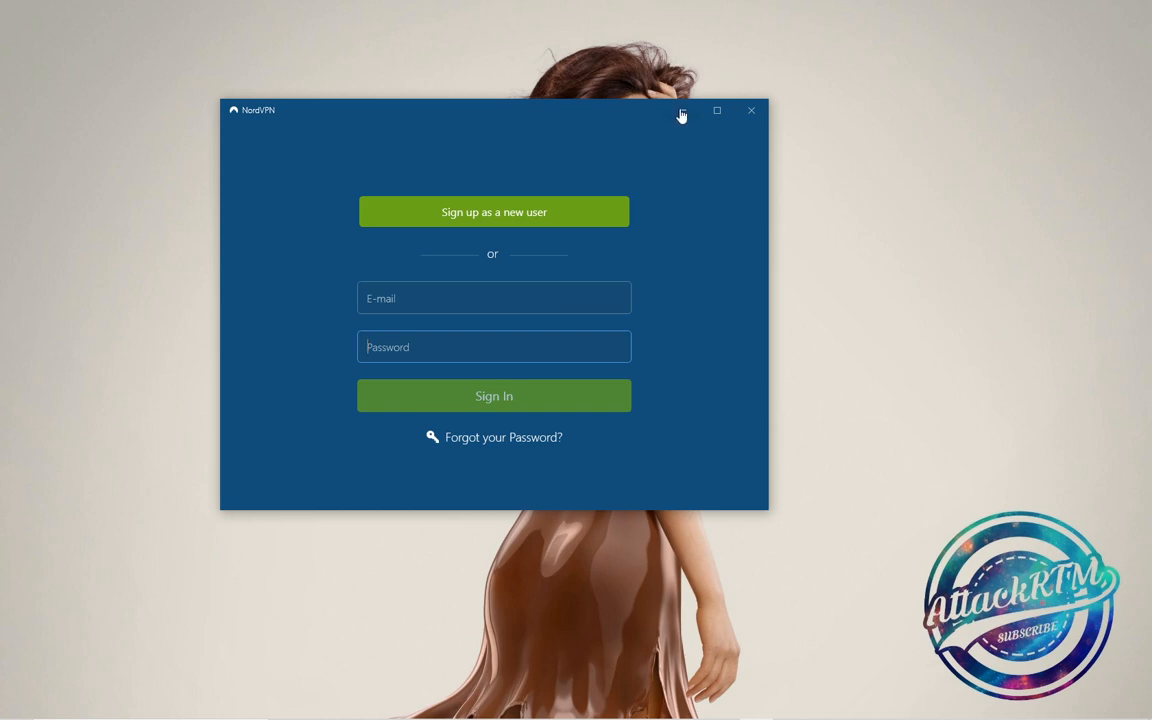
{"action": "left_click", "coordinate": [751, 110]}
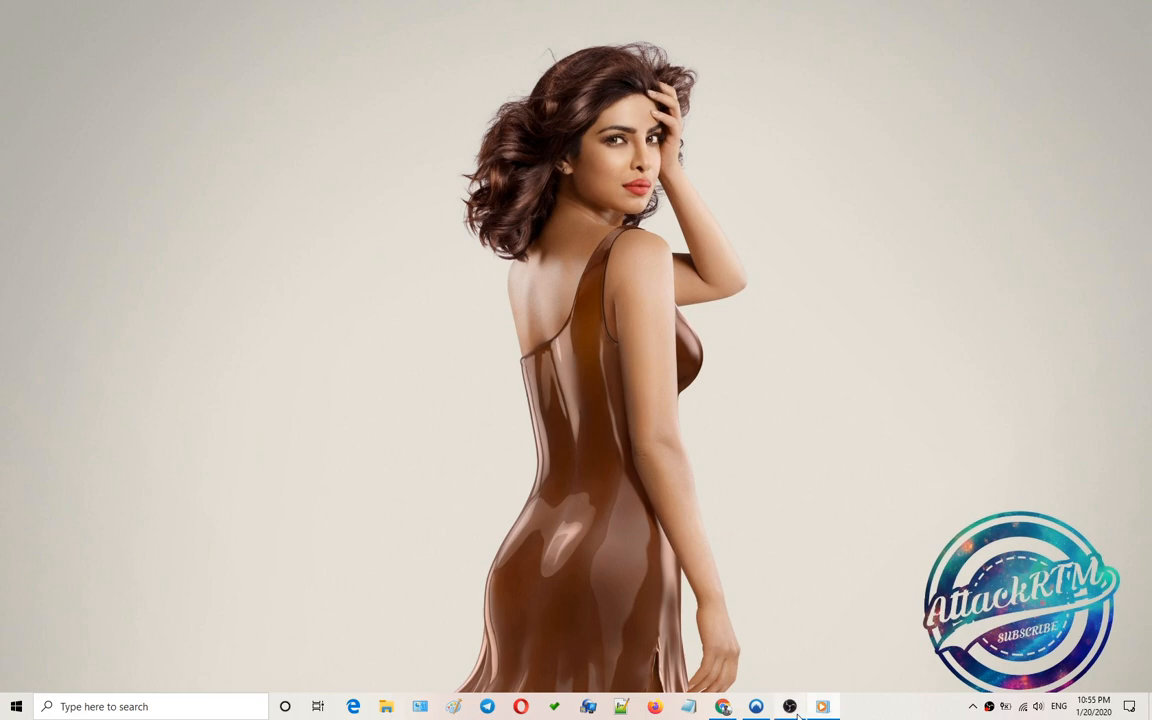
{"action": "left_click", "coordinate": [822, 706]}
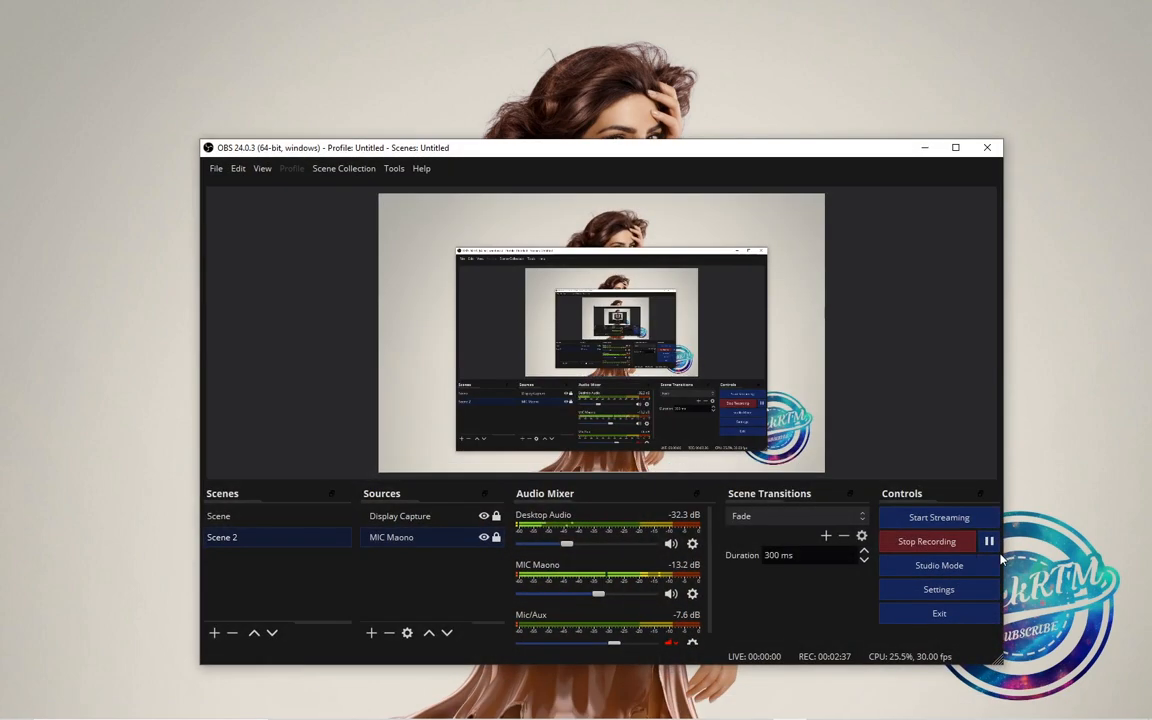